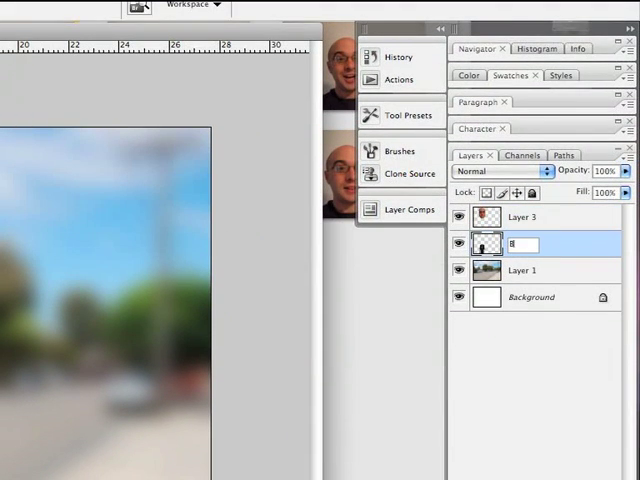
- Name Layer 2 'Body' and begin renaming the head layer (Layer 3)
type("Body")
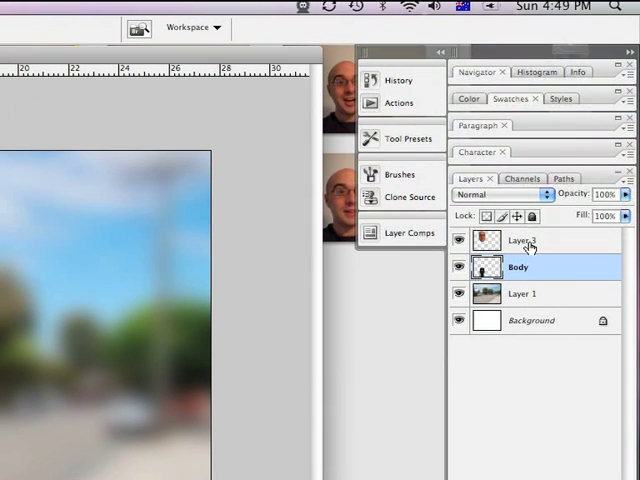
double_click(522, 241)
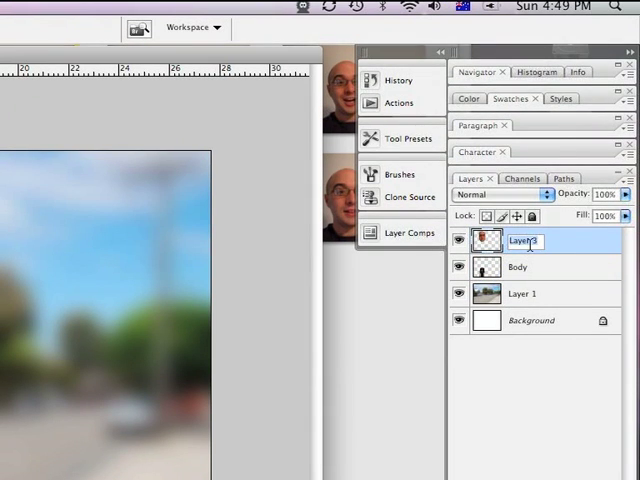
type("Ne")
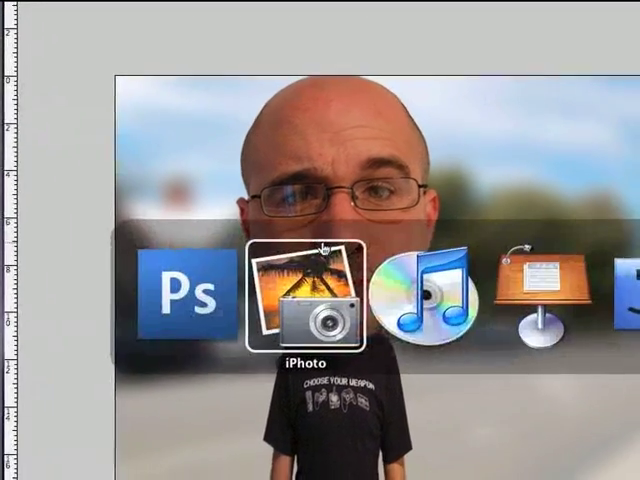
- Browse the Photomation face album in iPhoto, then return to Photoshop CS3
left_click(301, 300)
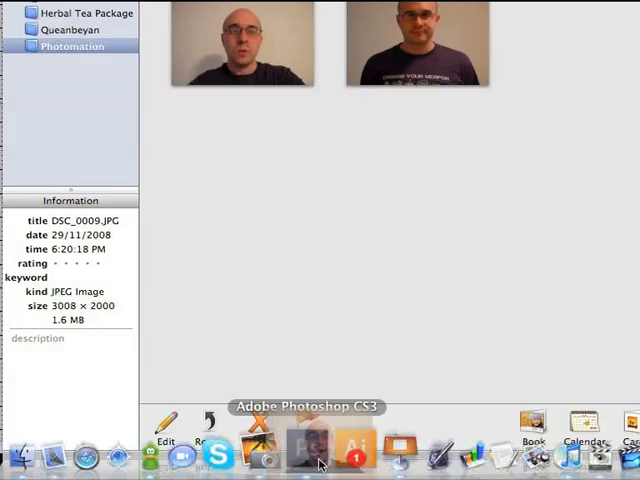
left_click(320, 443)
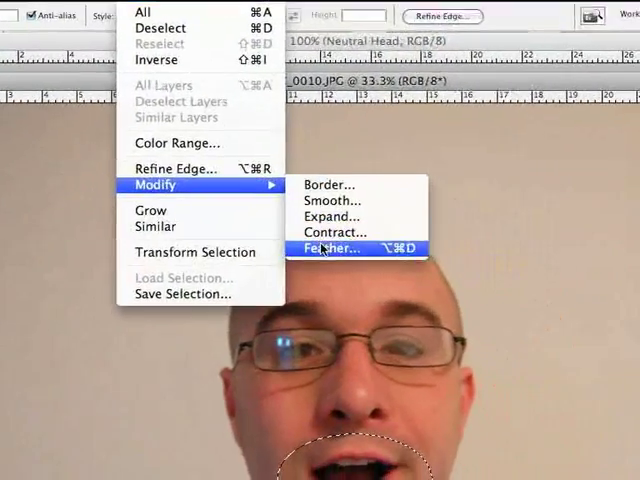
- Feather the mouth selection by 20 pixels and close DSC_0010.JPG without saving
left_click(330, 247)
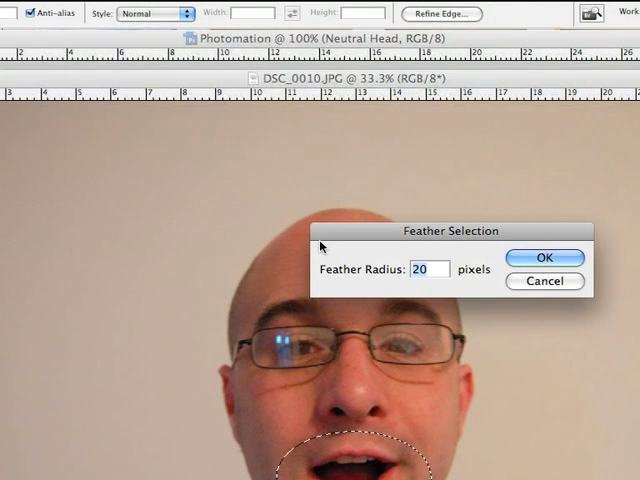
left_click(544, 258)
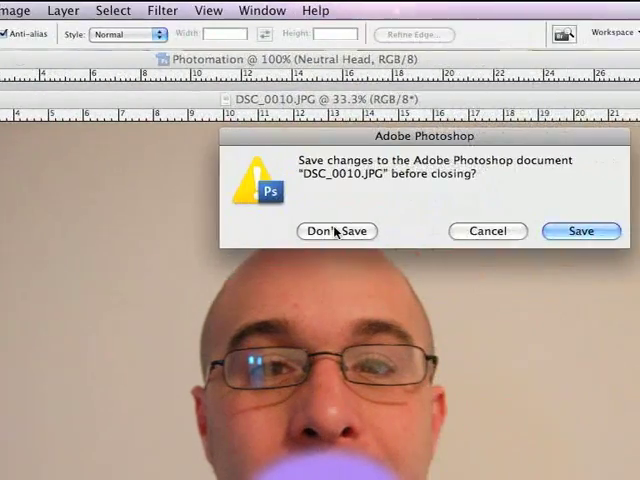
left_click(337, 231)
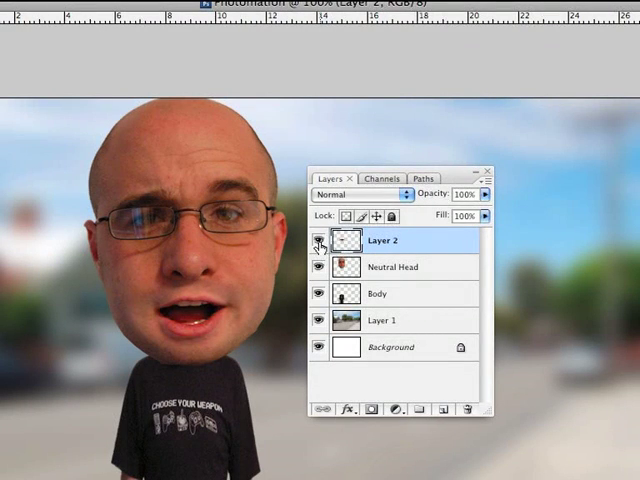
- Hide the open-mouth Layer 2 to compare it against the Neutral Head
left_click(320, 241)
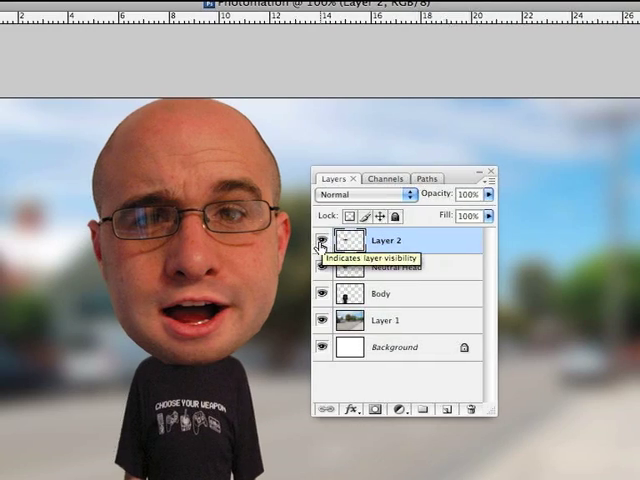
- Show Layer 2 again and darken it with Hue/Saturation Lightness about -9
left_click(226, 9)
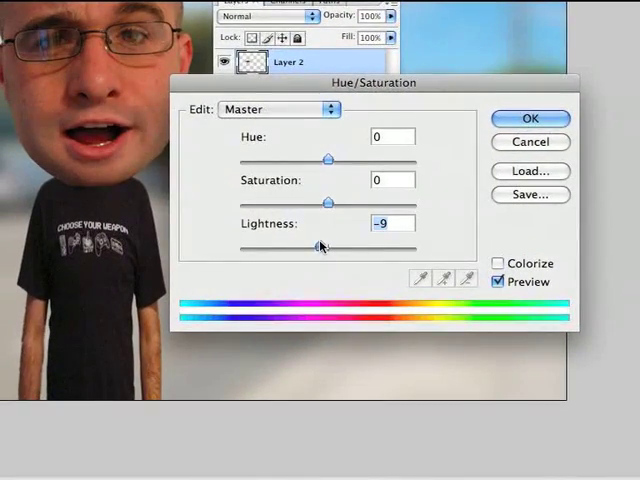
left_click(530, 118)
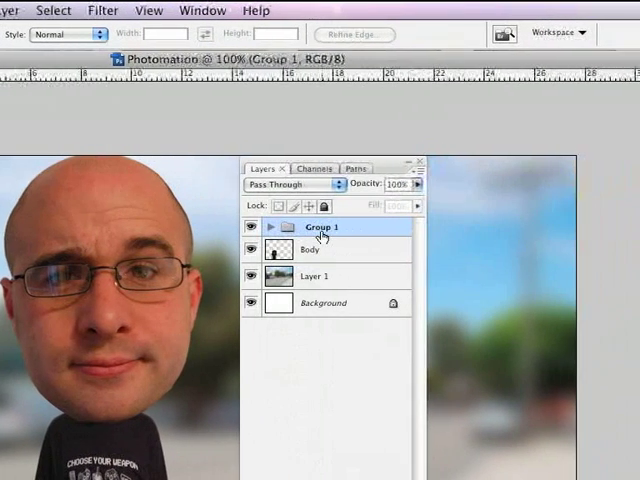
- Name the group of face layers 'Straight Face'
double_click(322, 227)
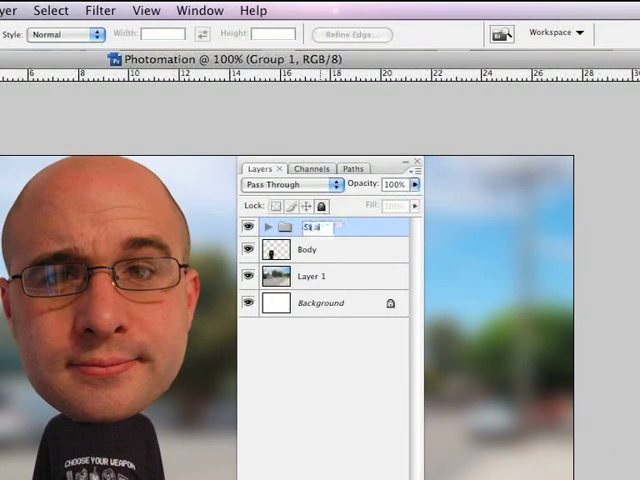
type("Straight Face")
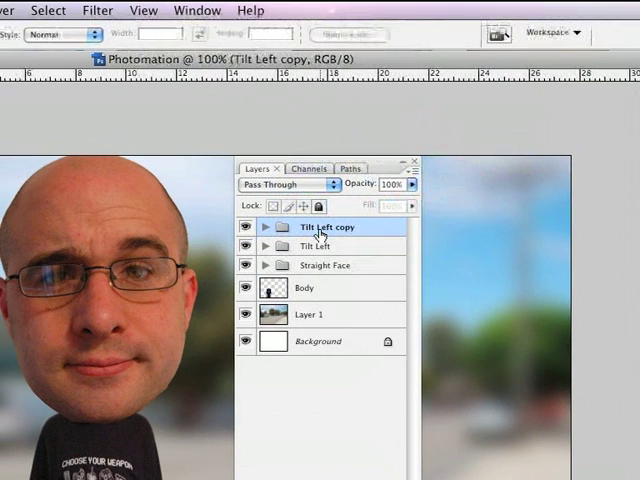
- Rename the Tilt Left copy group to 'Tilt Right' and hide its faces
double_click(324, 227)
type("Tilt Right")
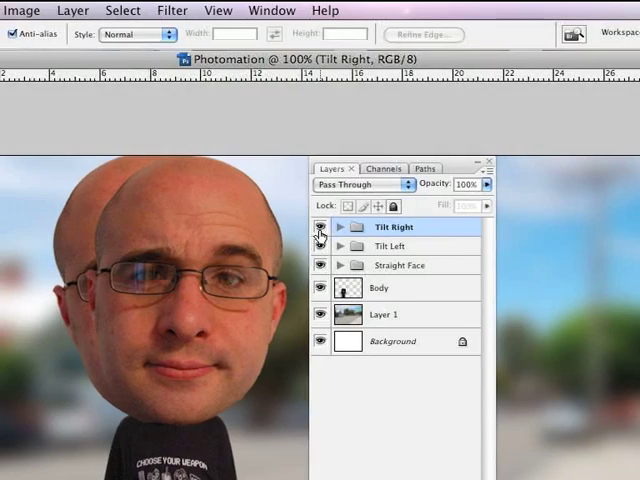
left_click(319, 226)
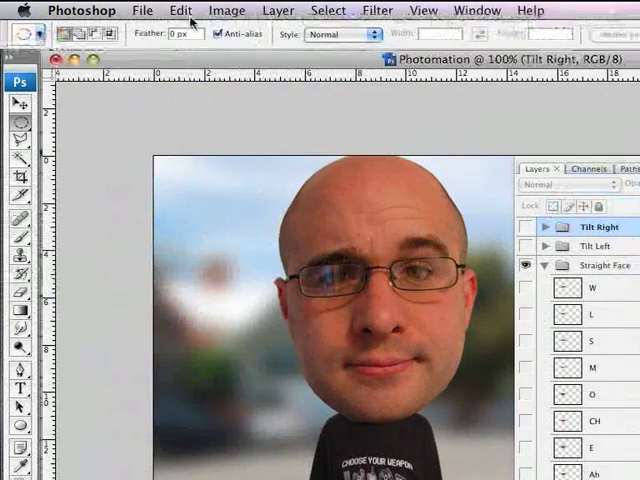
- Bring up the File menu with only the Straight Face group visible
left_click(142, 11)
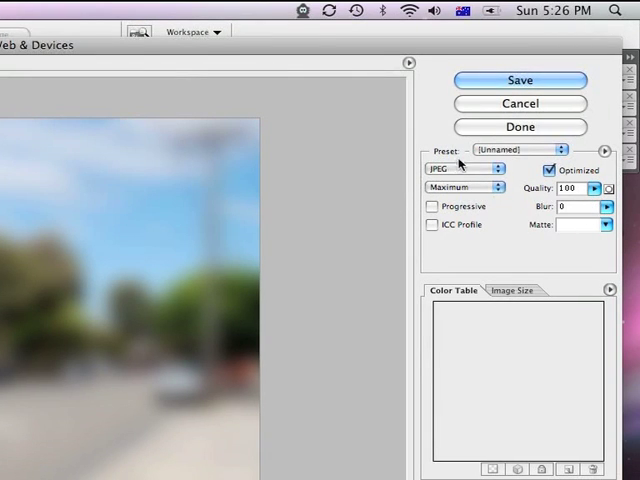
mouse_move(530, 91)
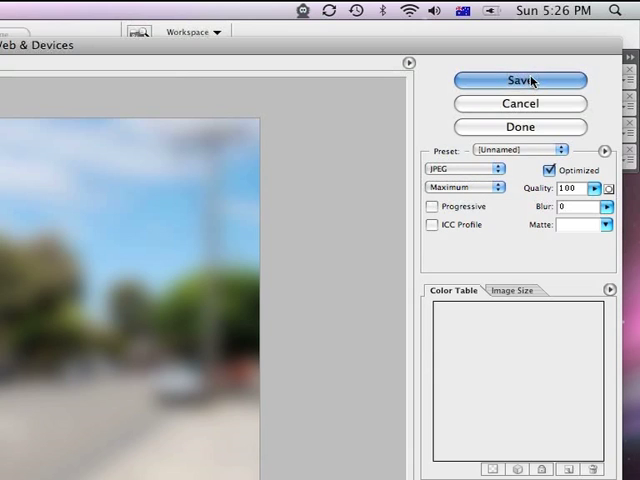
- Save the neutral still, adding a Photomation Stills folder for Straight-Neutral.jpg
left_click(519, 80)
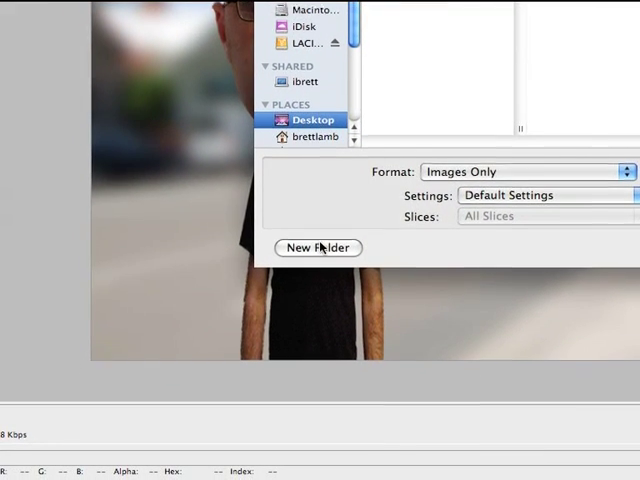
left_click(318, 247)
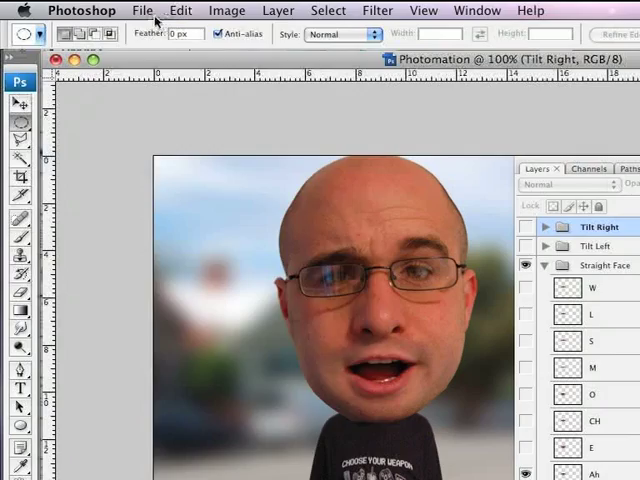
- Send the Ah mouth face through Save for Web & Devices to the save dialog
left_click(143, 9)
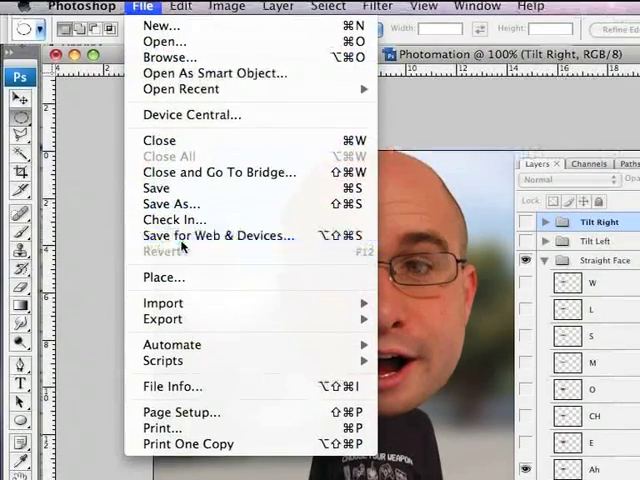
left_click(218, 235)
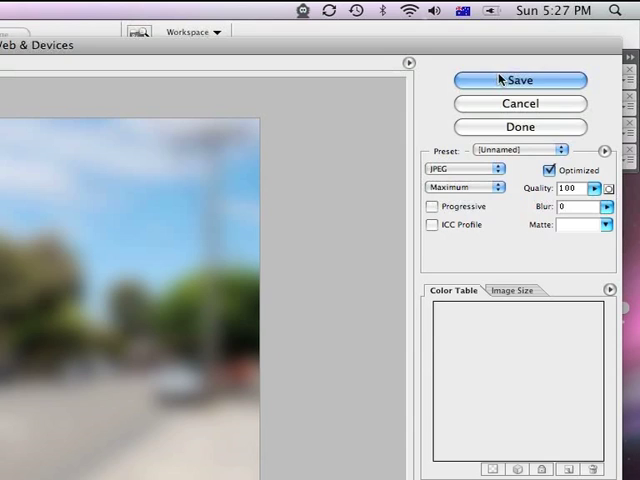
left_click(519, 80)
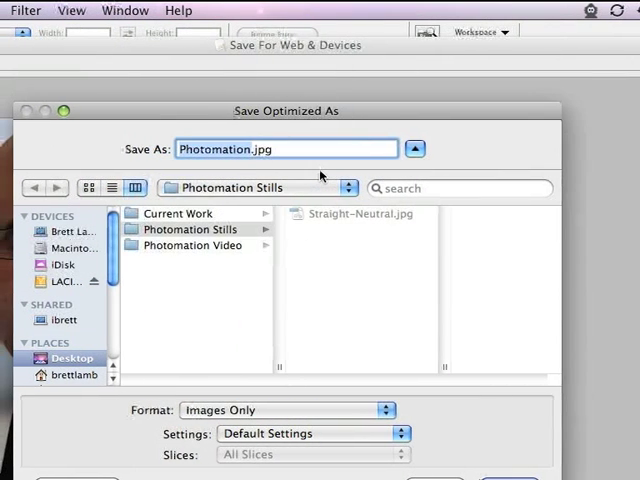